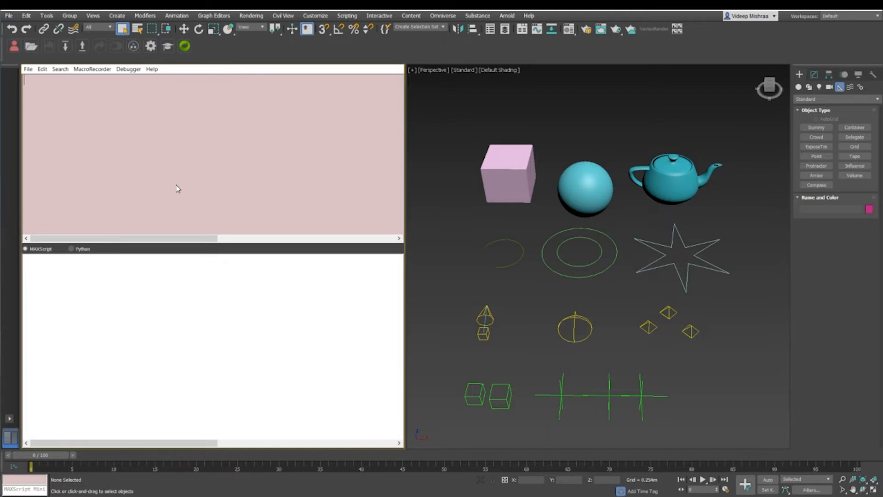
# - Write 'for o in objects do (print o.name)' and evaluate it to list every object's name
pyautogui.write('for o')
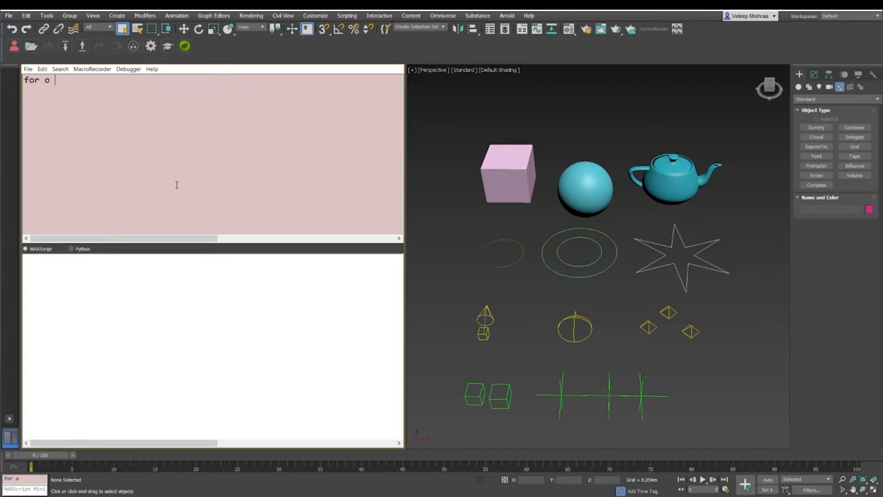
pyautogui.write('in obejcts')
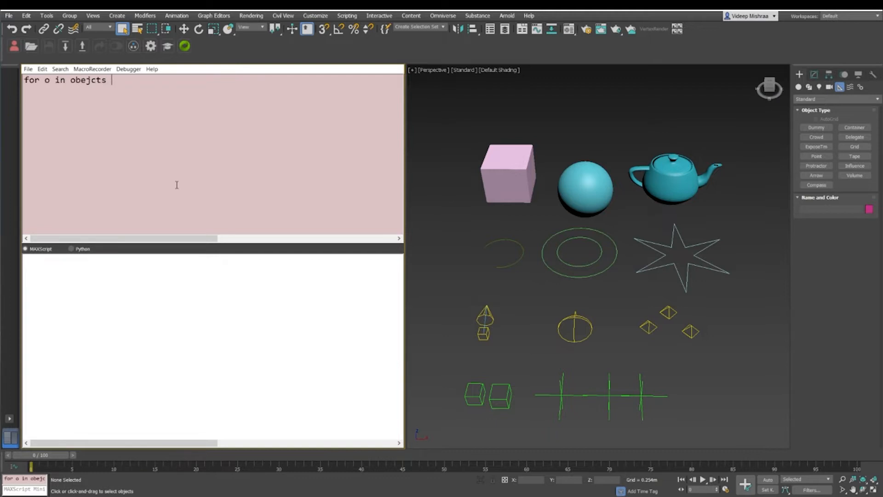
pyautogui.write('objects')
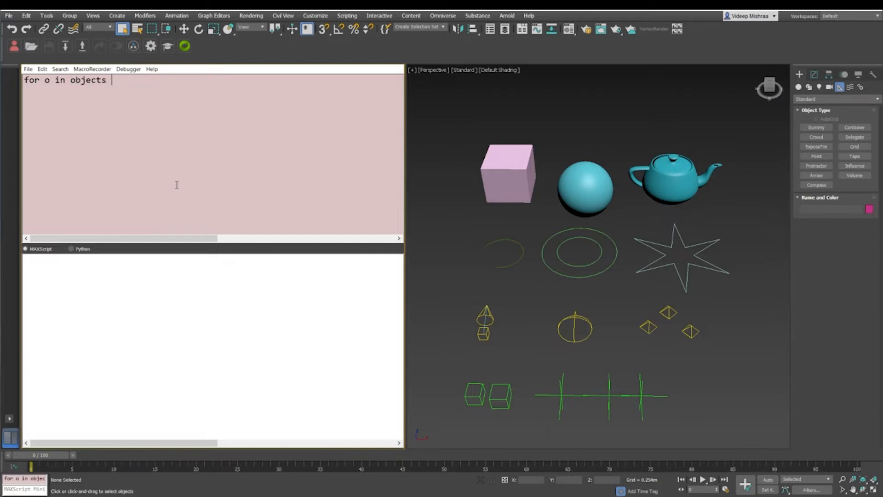
pyautogui.write('do (print o.name')
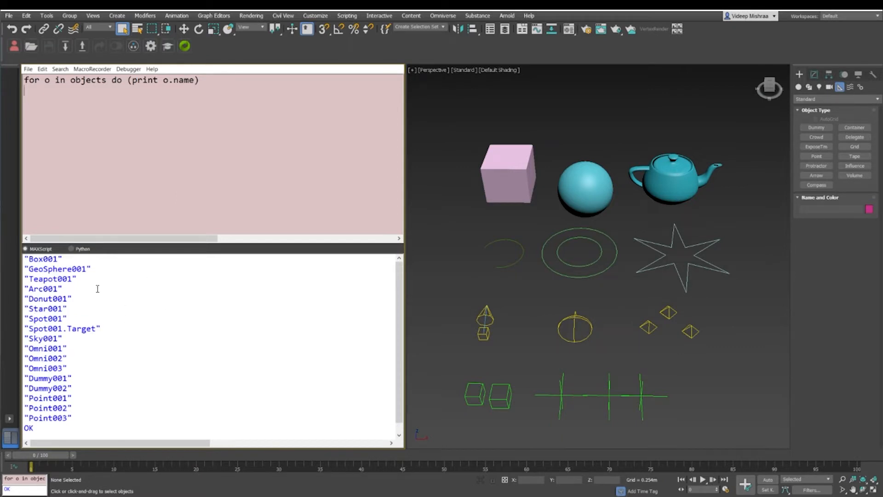
pyautogui.moveTo(92, 390)
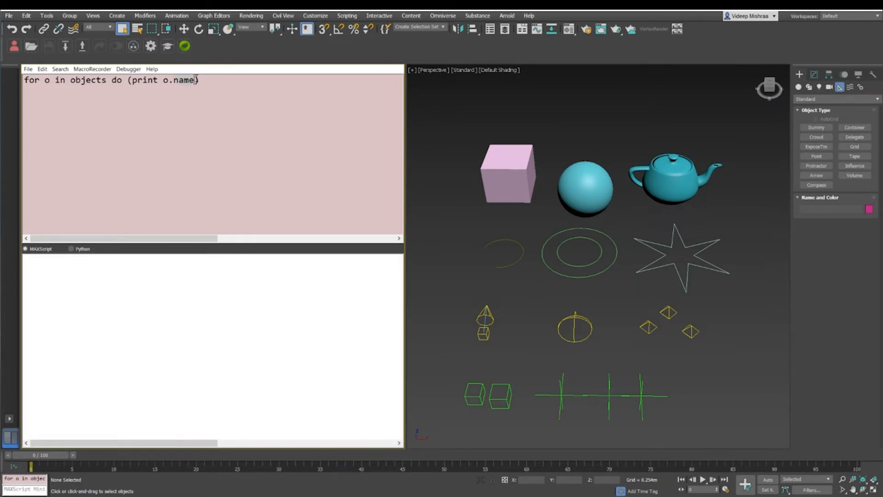
# - Rework the loop to print o.wirecolor, then o.pos, for each object
pyautogui.write('wirecolor')
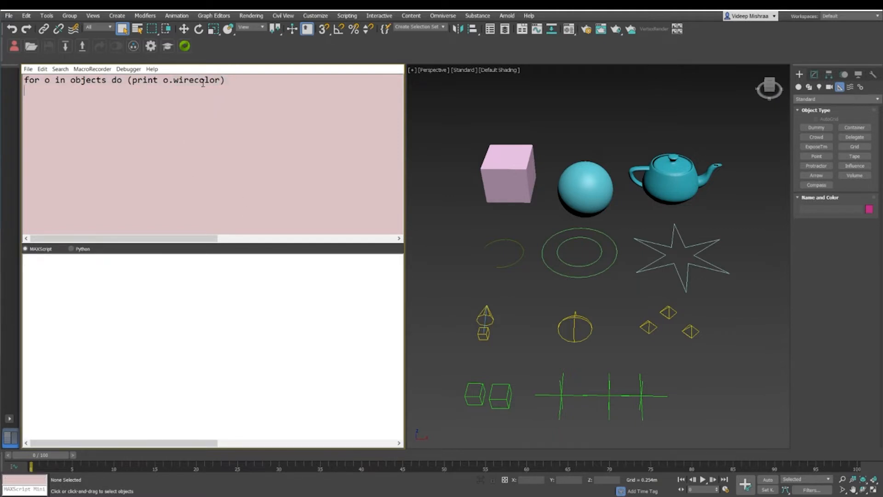
pyautogui.write('o.pos')
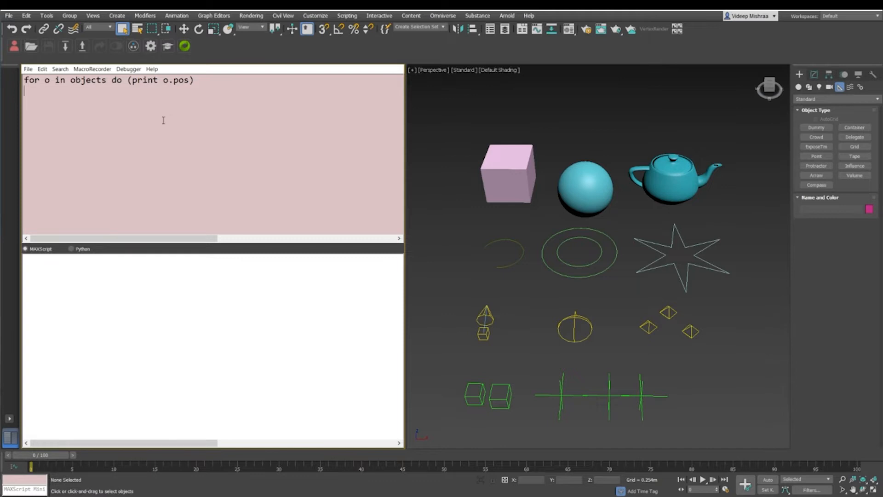
# - Evaluate 'collection = objects as array' and duplicate the 'for o in objects do (print o.pos)' loop below
pyautogui.write('col')
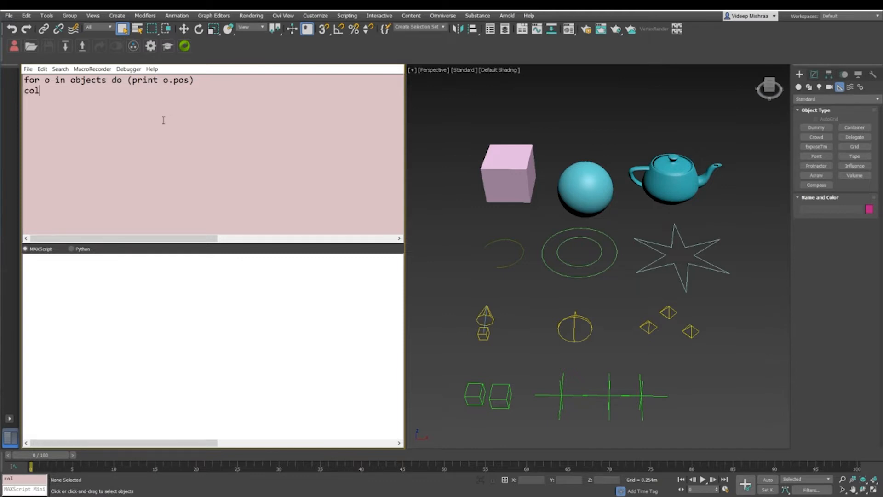
pyautogui.write('lection =')
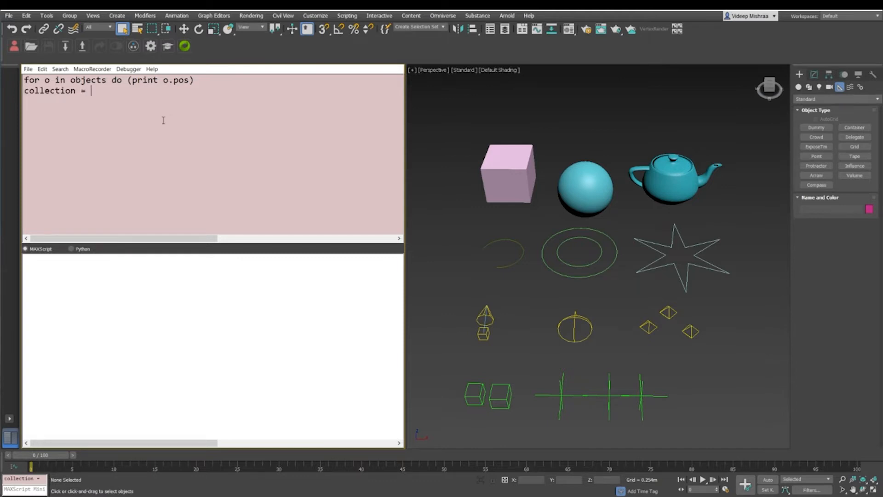
pyautogui.write('objects')
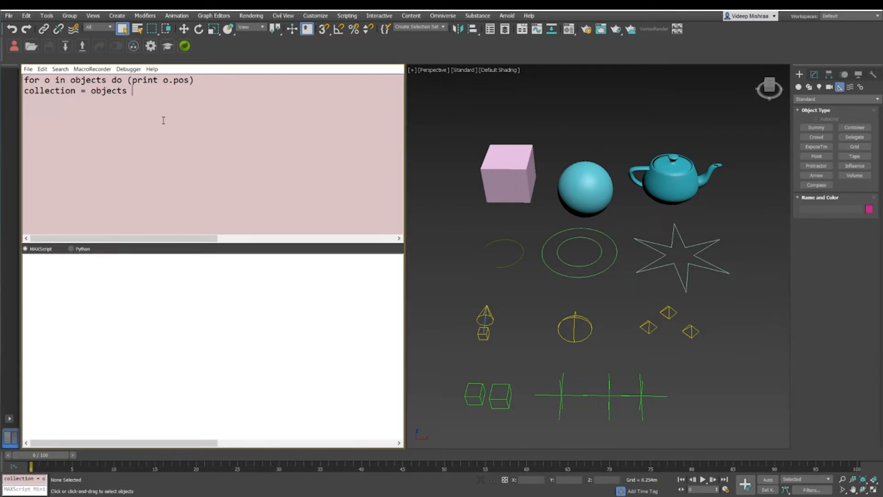
pyautogui.write('as array')
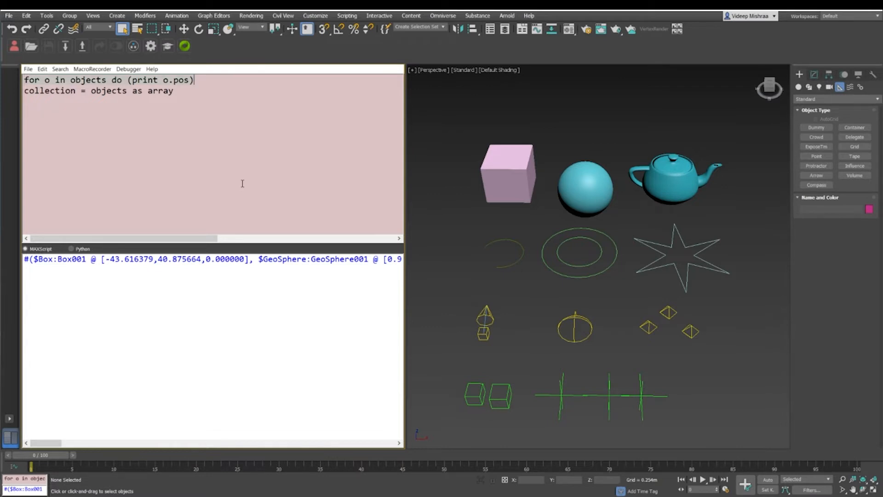
pyautogui.write('for o in objects do (print o.pos)')
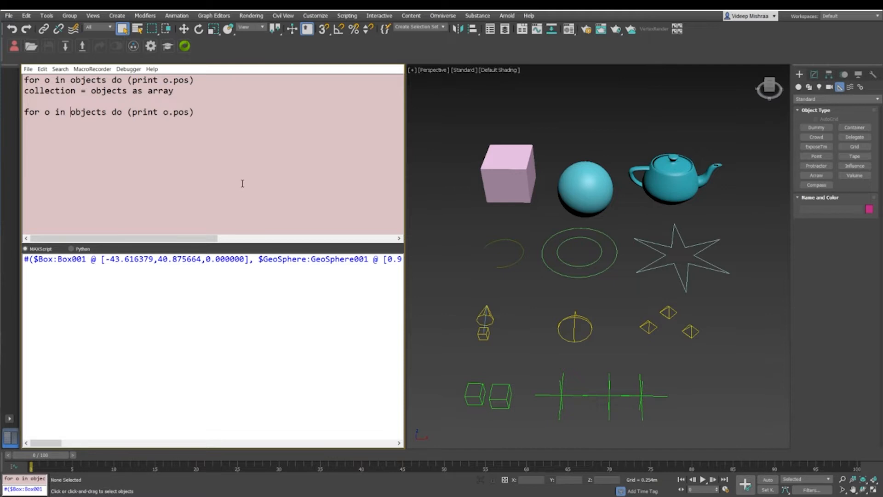
# - Change the duplicated loop to 'for o in collection do (print o.name)' and run it
pyautogui.write('c')
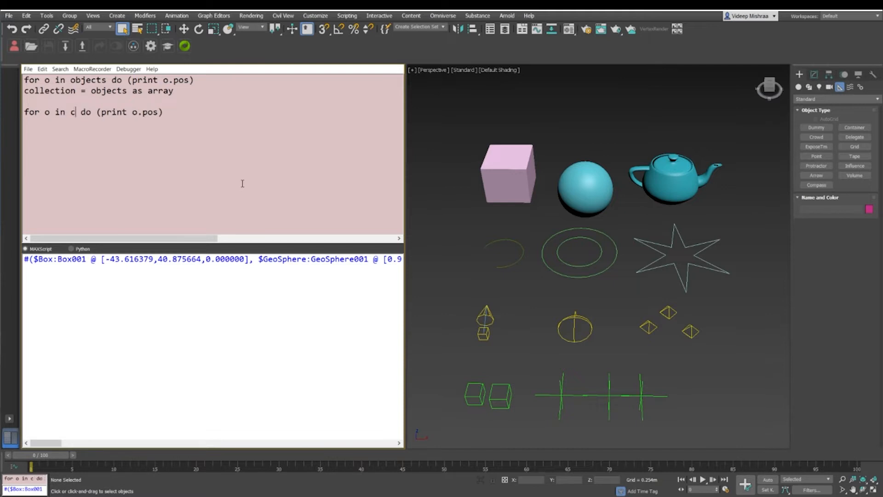
pyautogui.write('ollection')
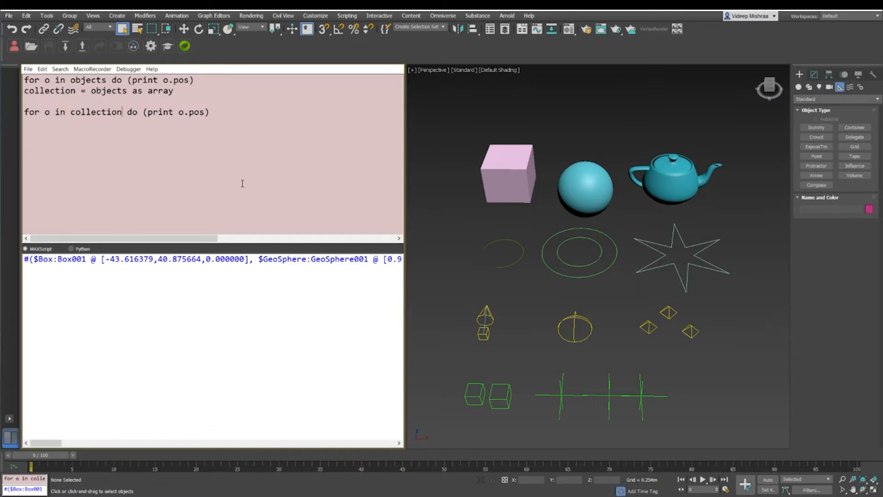
pyautogui.write('name')
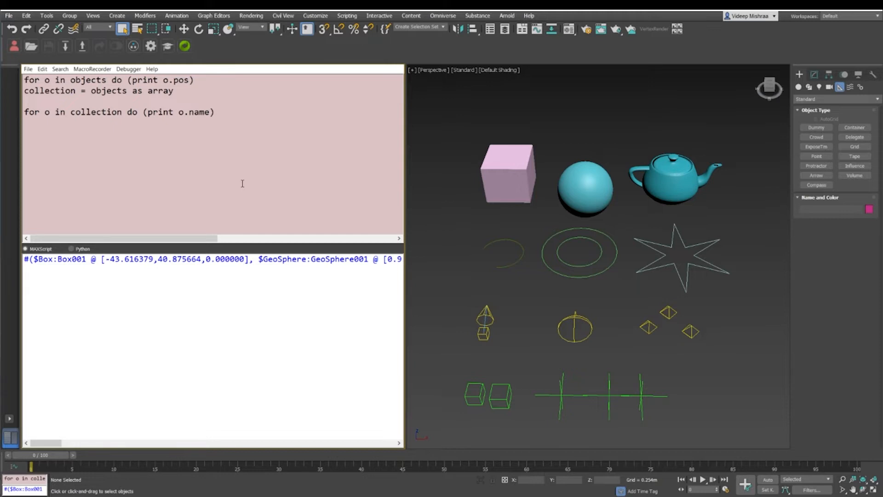
pyautogui.click(215, 112)
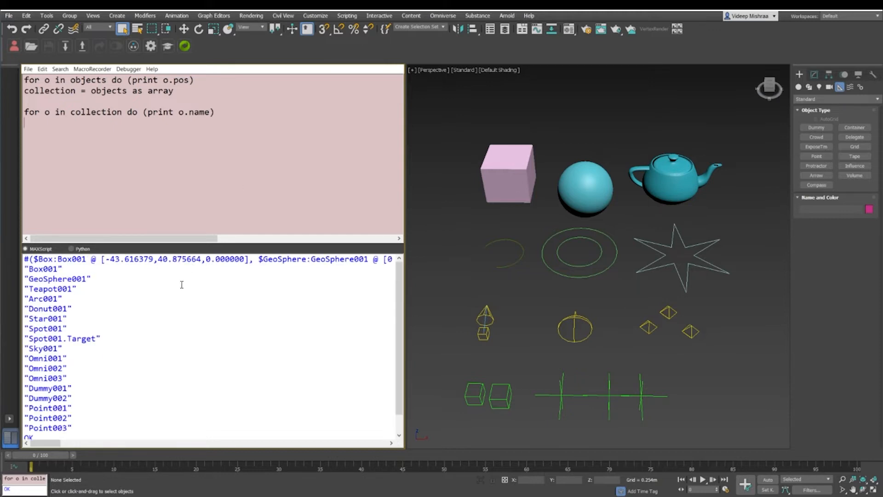
pyautogui.scroll(-3)
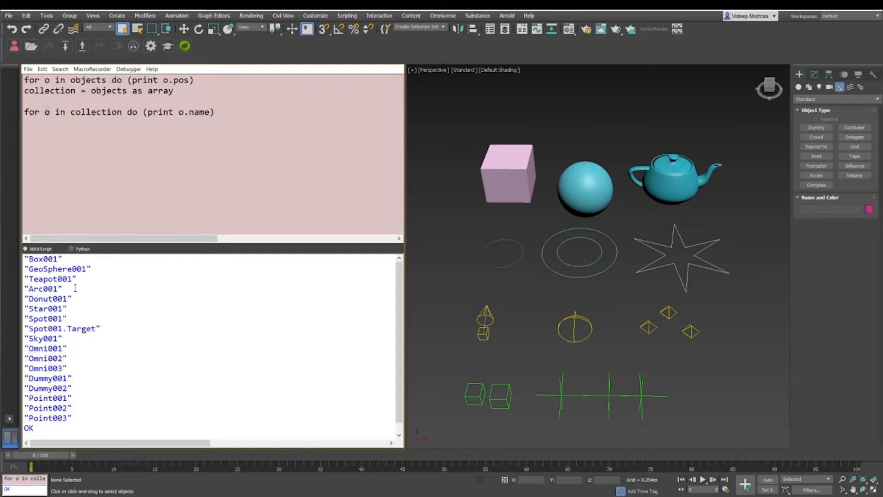
pyautogui.moveTo(143, 314)
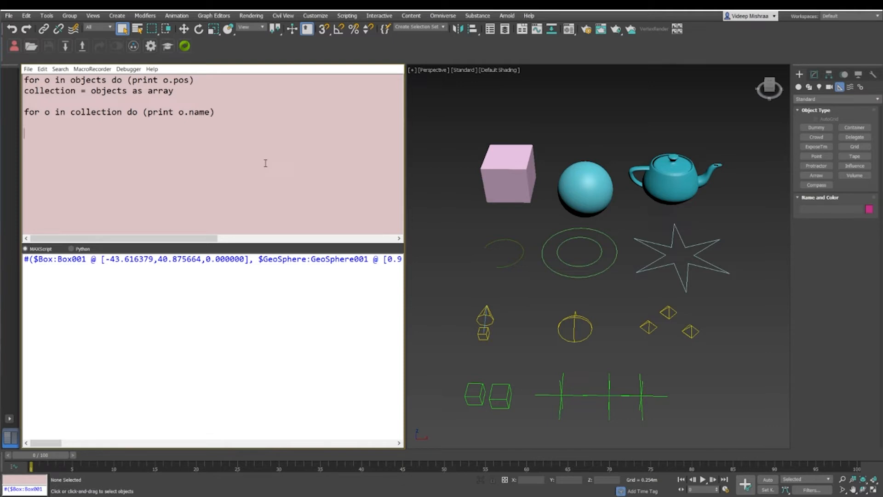
# - Evaluate collection[1], collection.count (17) and indexed lookups such as collection[10] returning Omni001
pyautogui.write('collect')
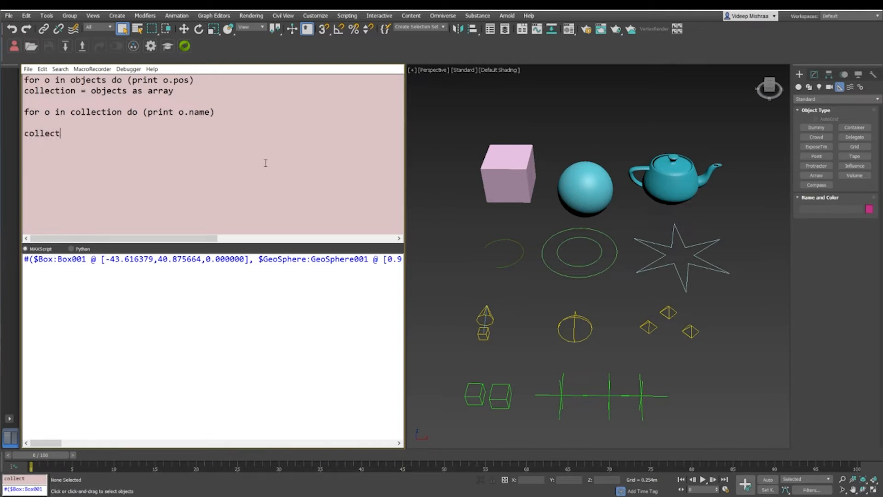
pyautogui.write('ion[1]')
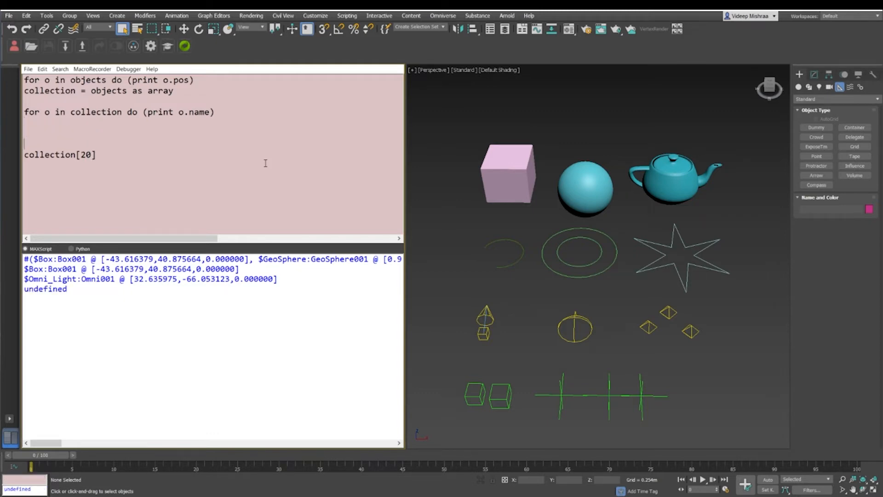
pyautogui.write('c')
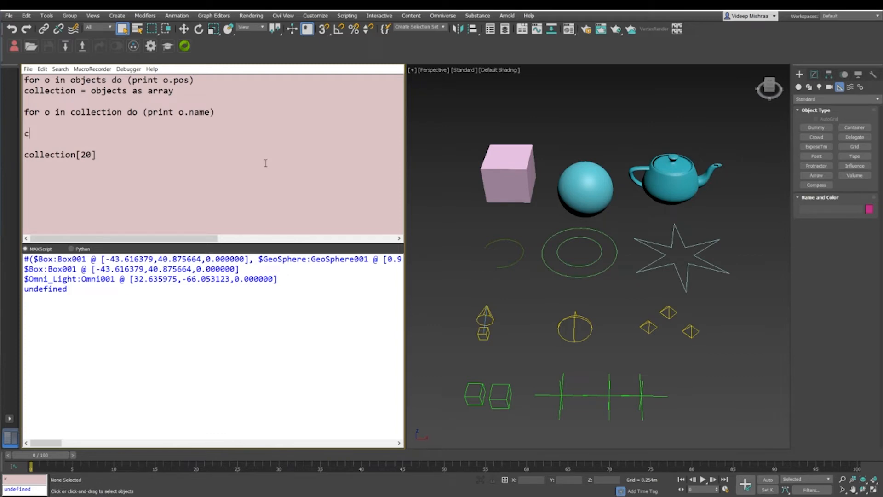
pyautogui.write('ollections')
pyautogui.click(214, 176)
pyautogui.write('for')
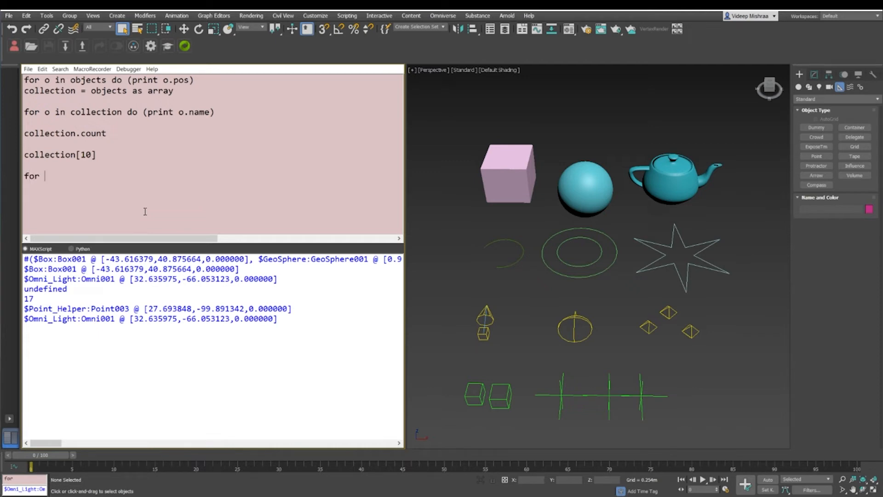
# - Write and run 'for j in 1 to 10 do (print j)' printing 1 through 10
pyautogui.write('j in 1')
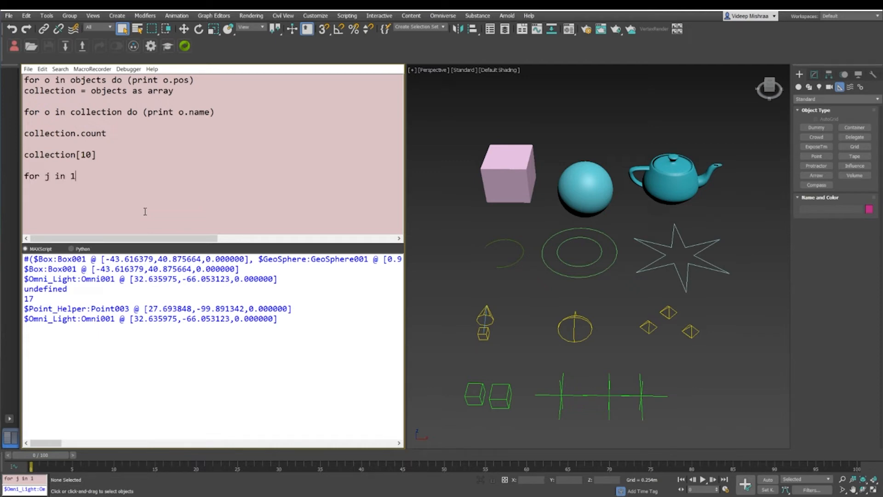
pyautogui.write('to 10')
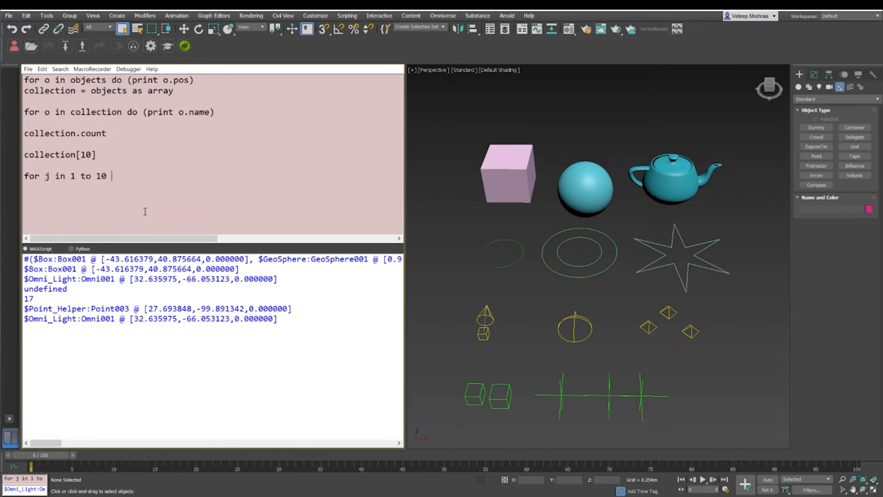
pyautogui.write('do (pr')
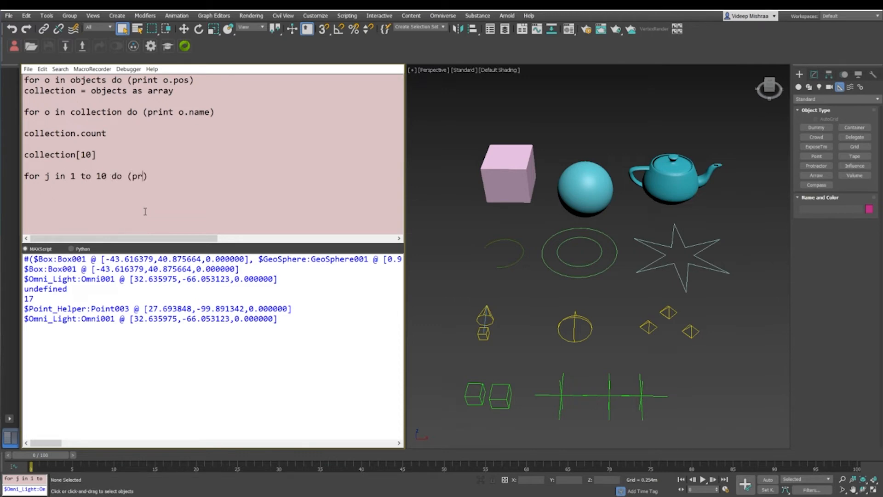
pyautogui.write('int j')
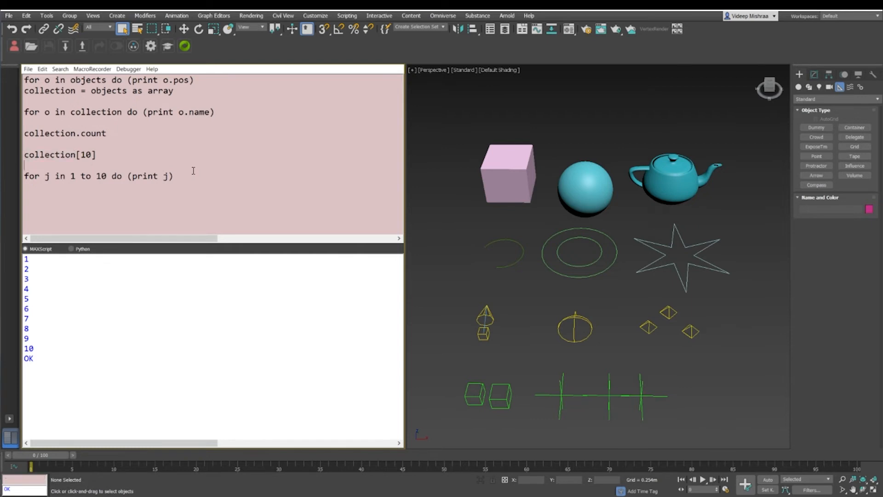
# - Edit the loop body to print collection[j] instead of j
pyautogui.write('collection')
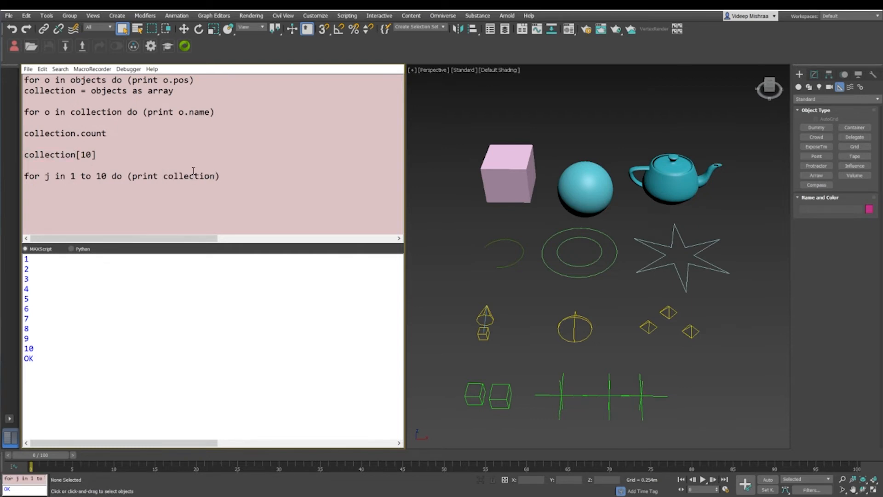
pyautogui.write('[i')
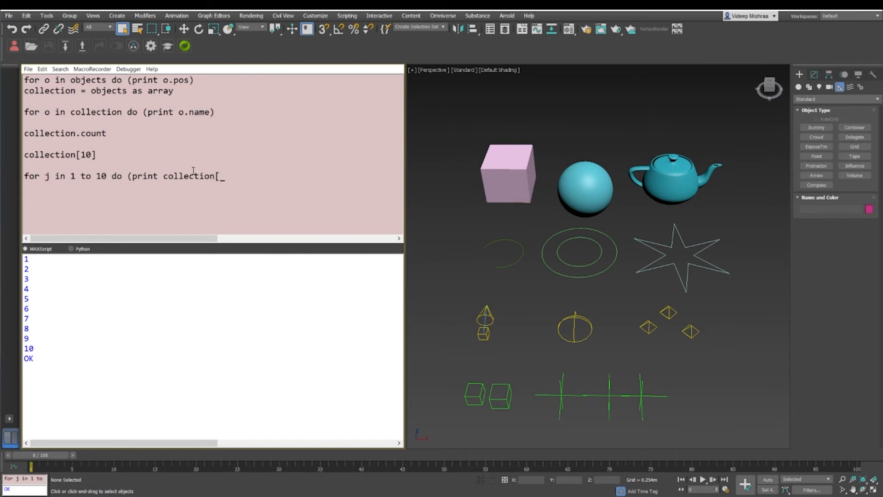
pyautogui.write('j')
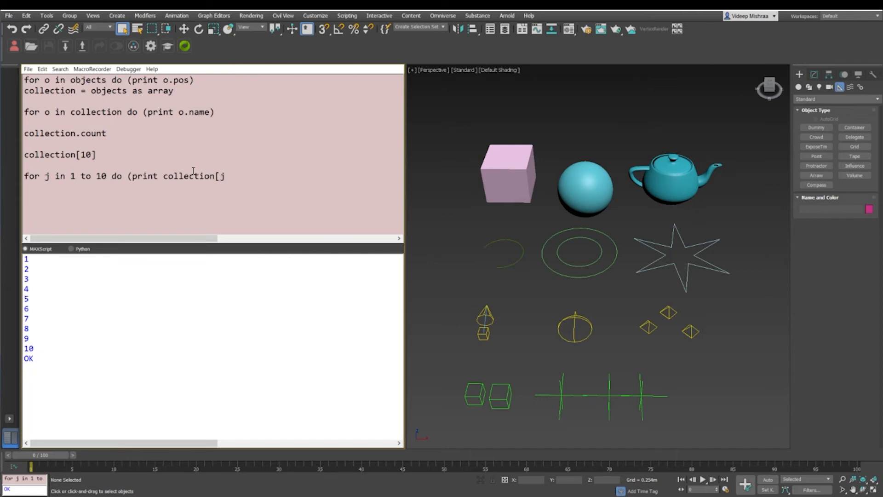
pyautogui.write('])')
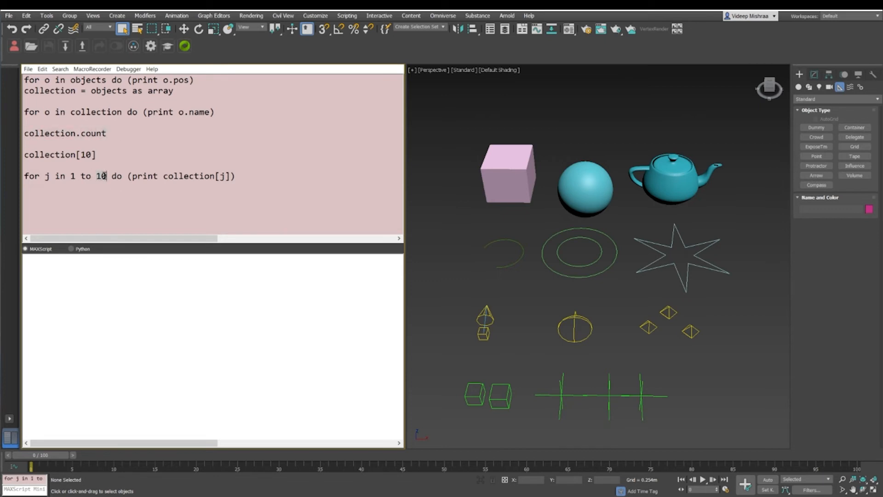
# - Make the loop run to collection.count and print collection[j].name for every object
pyautogui.write('collection.count')
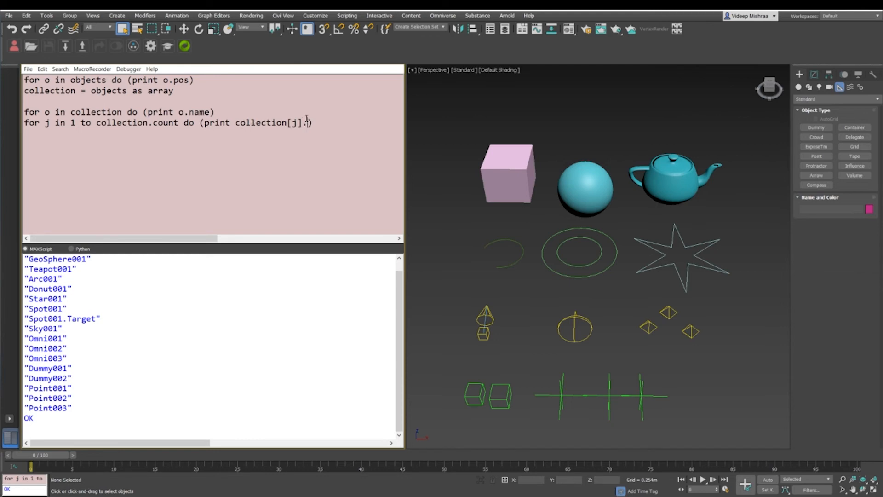
pyautogui.write('name')
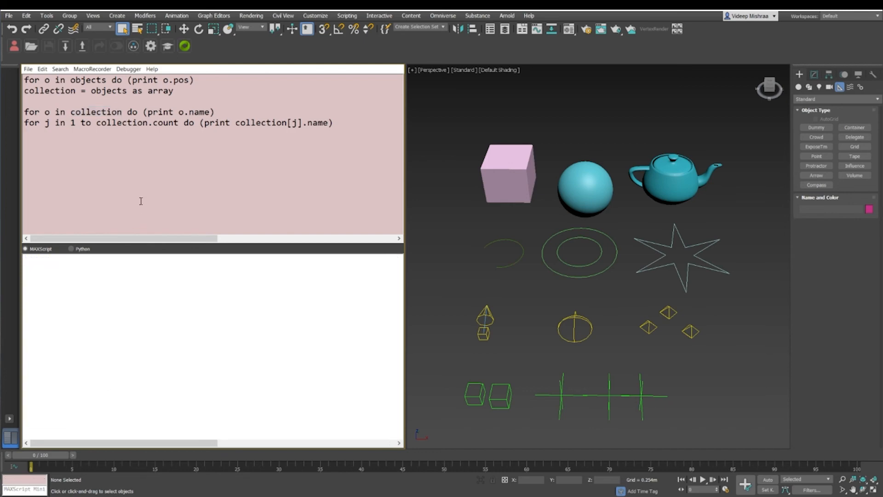
# - Store 'geom = geometry as array' and run 'for o in geom do (print o.name)'
pyautogui.click(26, 134)
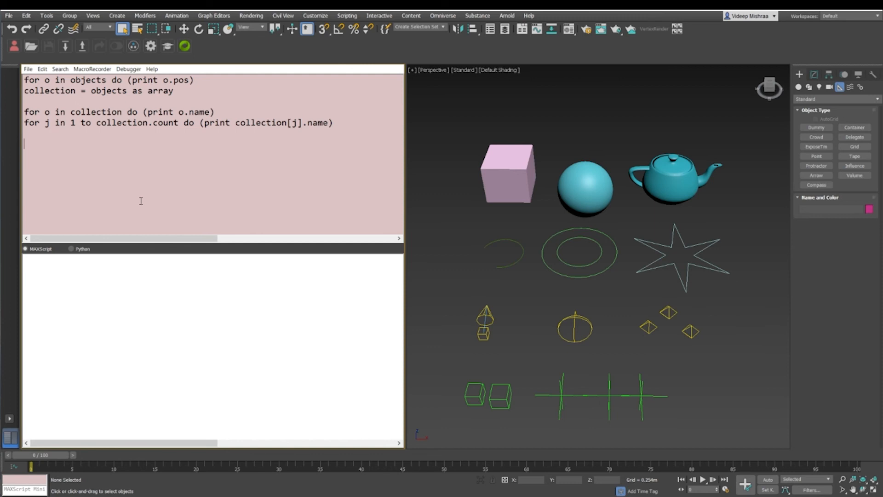
pyautogui.write('geom =')
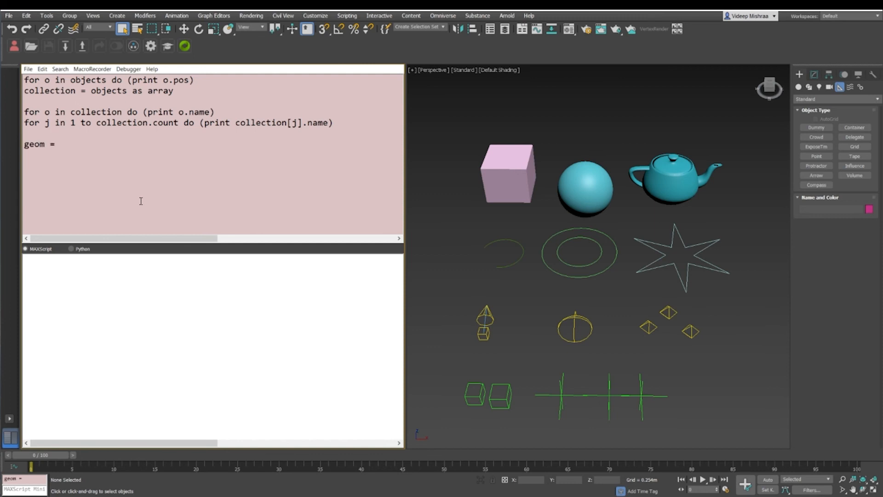
pyautogui.write('geometry as array')
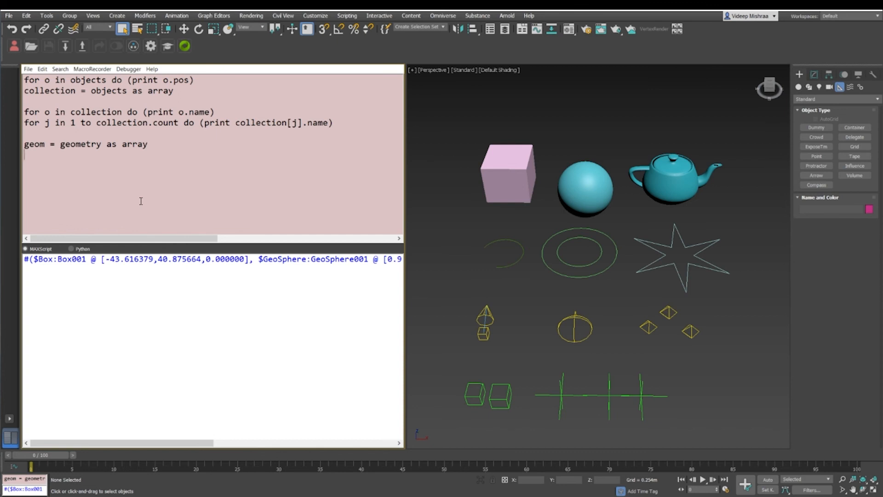
pyautogui.write('for o')
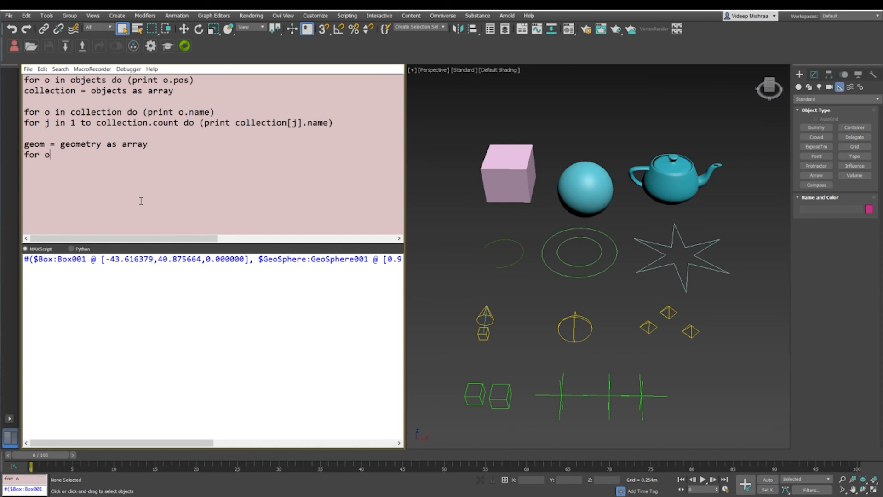
pyautogui.write('in geom do (print')
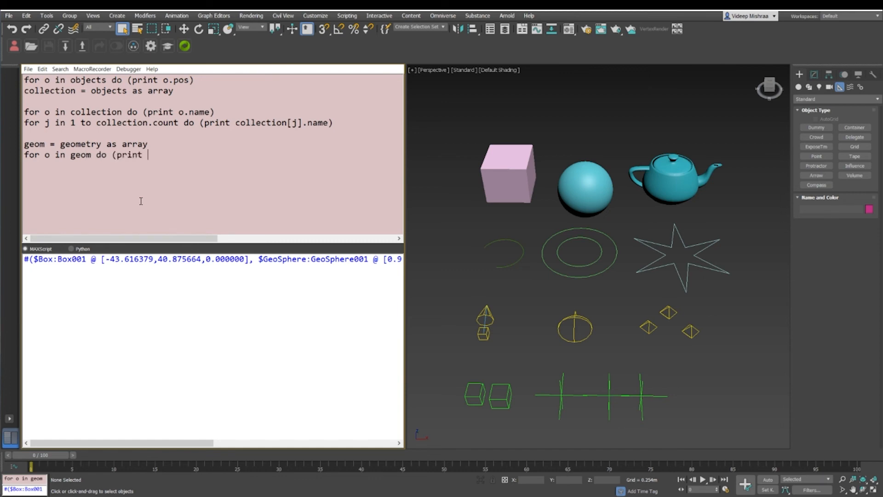
pyautogui.write('o.name)')
pyautogui.write('for o in 1 to')
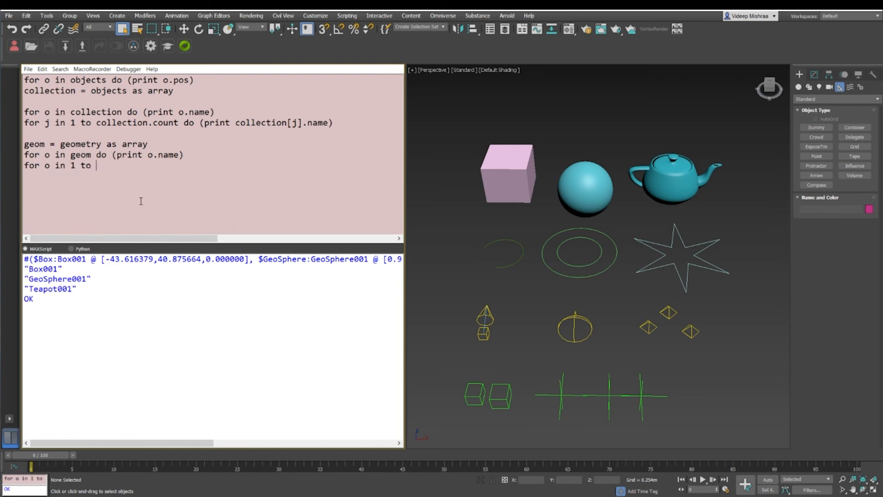
# - Write an index loop to geom.count printing geom[o], then append .name to it
pyautogui.write('geom')
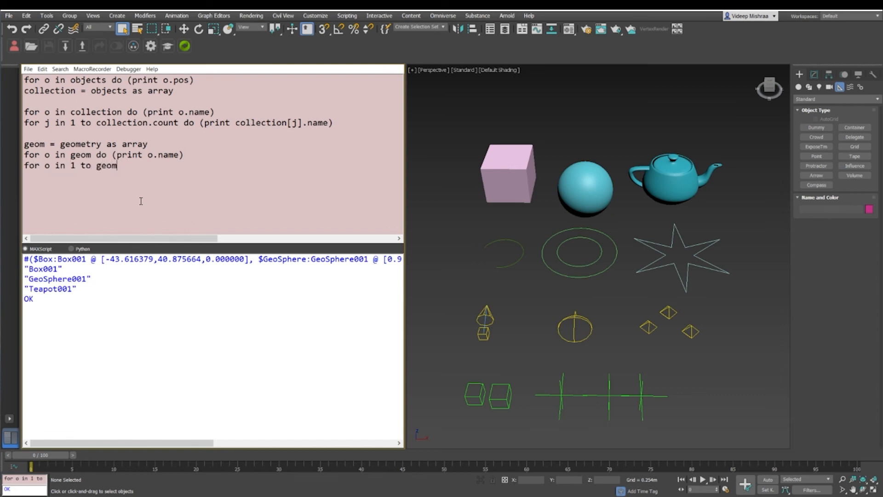
pyautogui.write('.count do (pr')
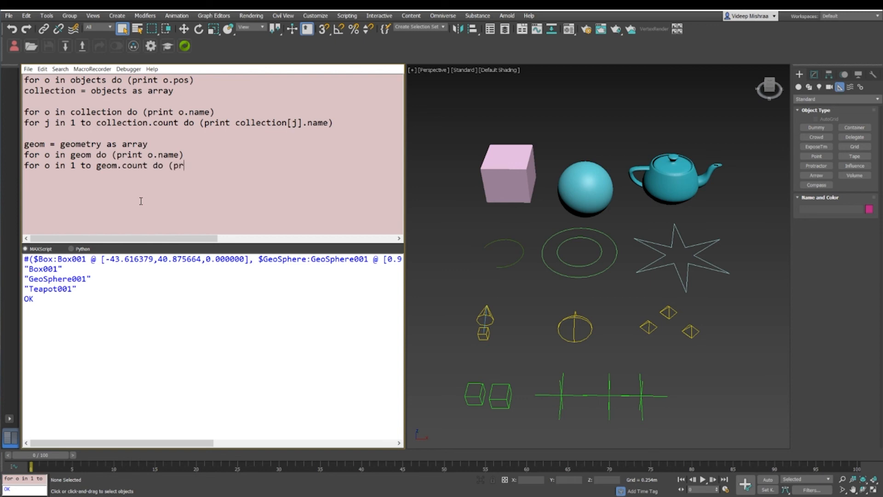
pyautogui.write('int o')
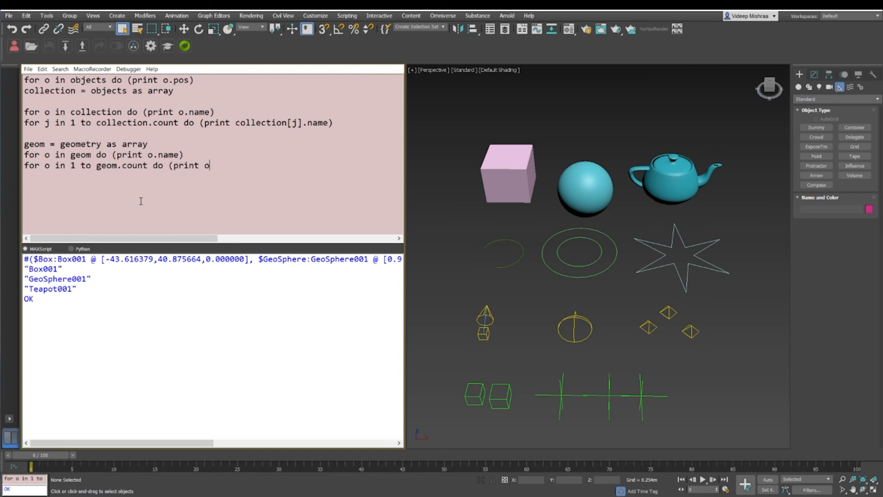
pyautogui.write('eom')
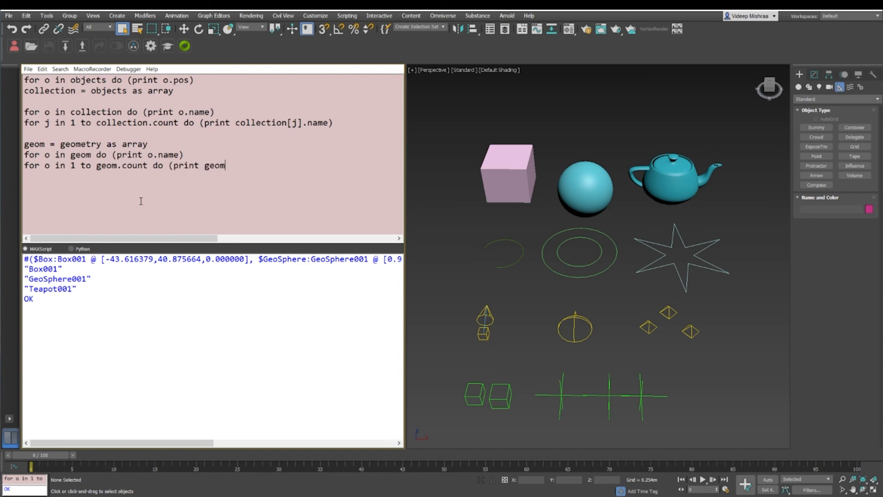
pyautogui.write('[o])')
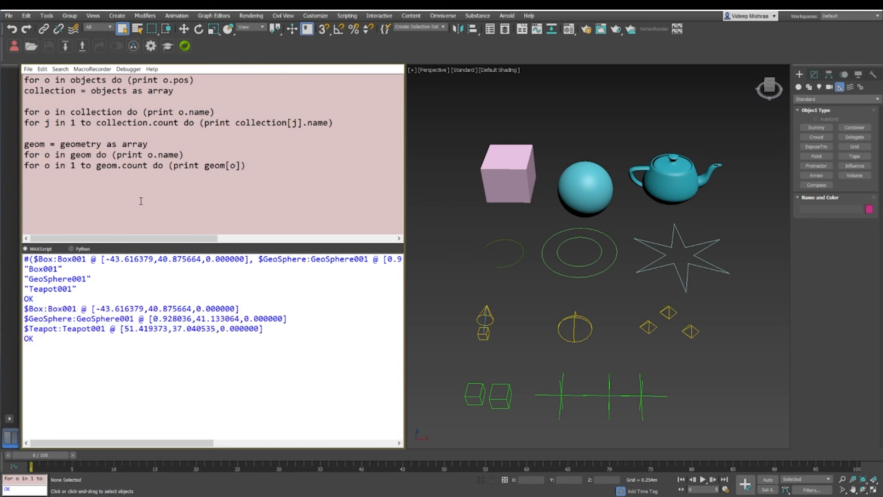
pyautogui.write('.')
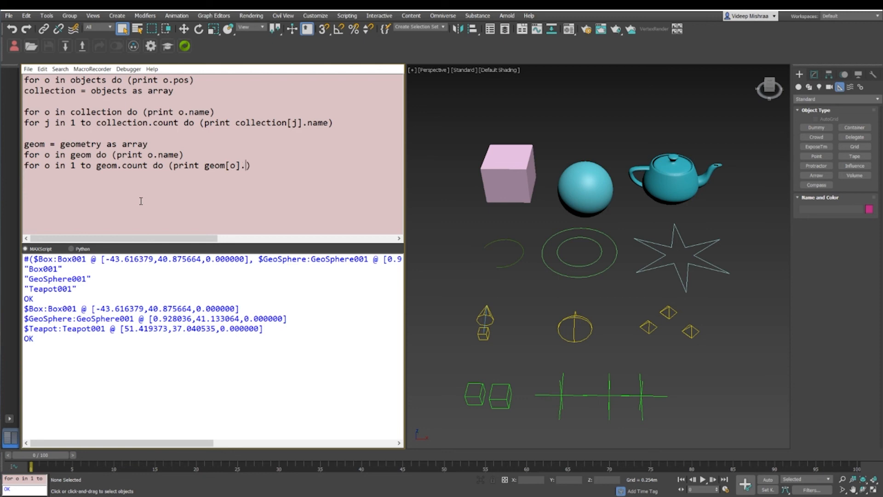
pyautogui.write('nam')
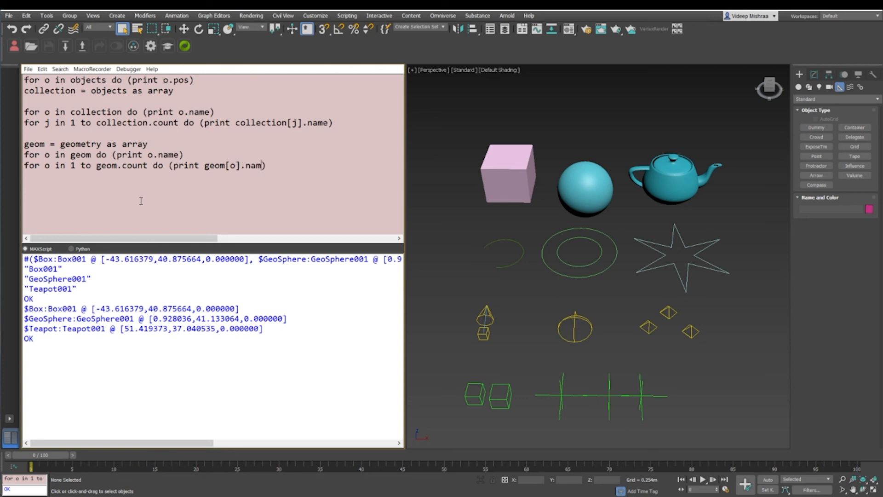